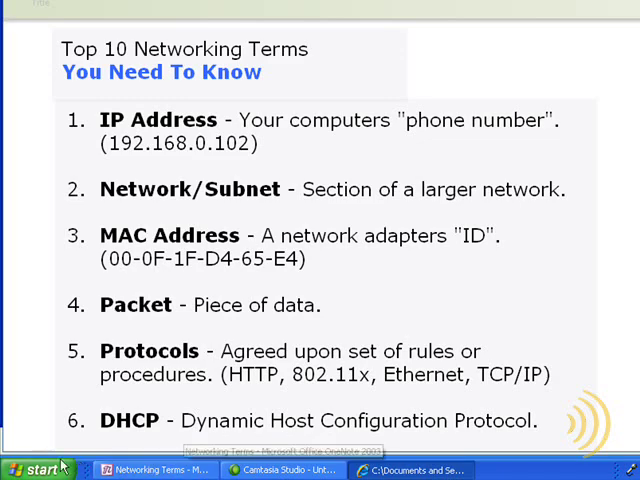
Launch a Command Prompt window from the Start menu's Run dialog with cmd.
click(40, 468)
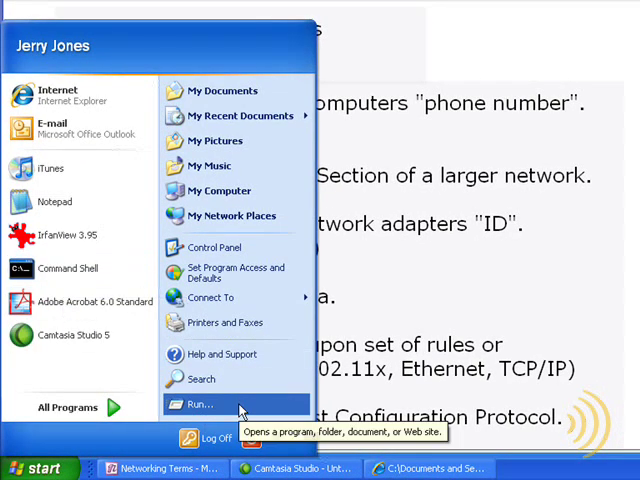
click(196, 404)
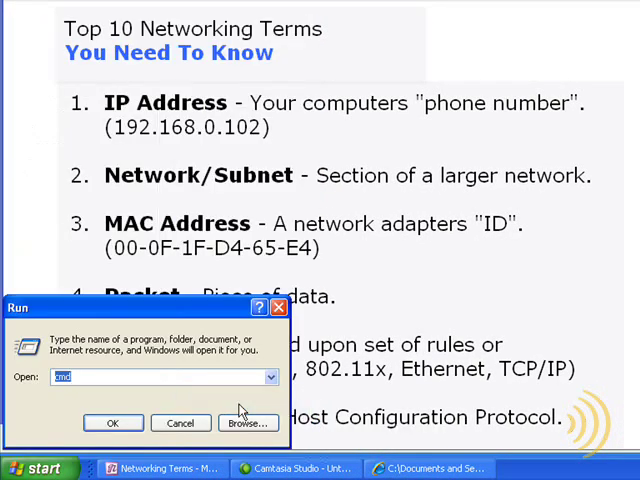
click(180, 424)
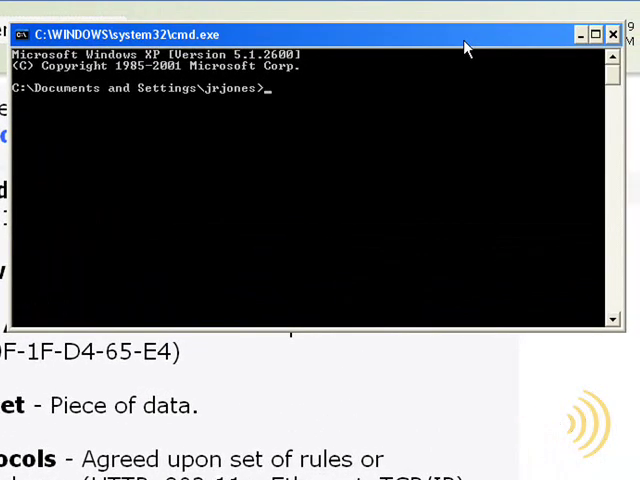
Run ipconfig to show address 192.168.1.3, mask 255.255.255.0 and gateway 192.168.1.1.
text(ipconf)
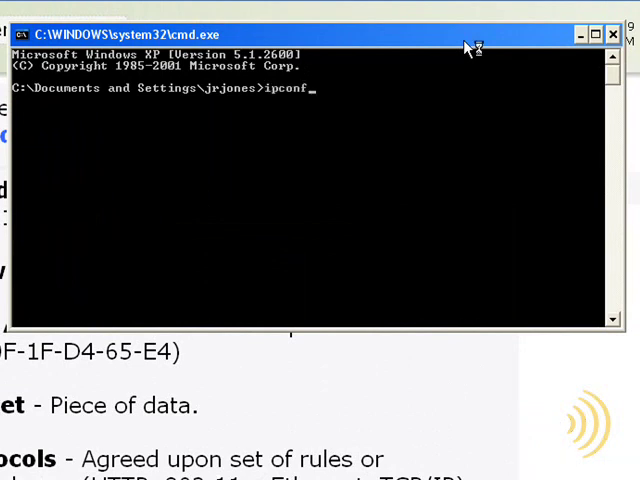
text(ig)
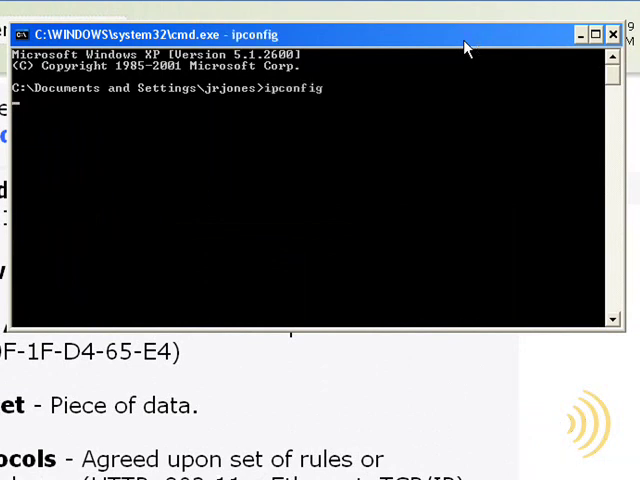
key(Return)
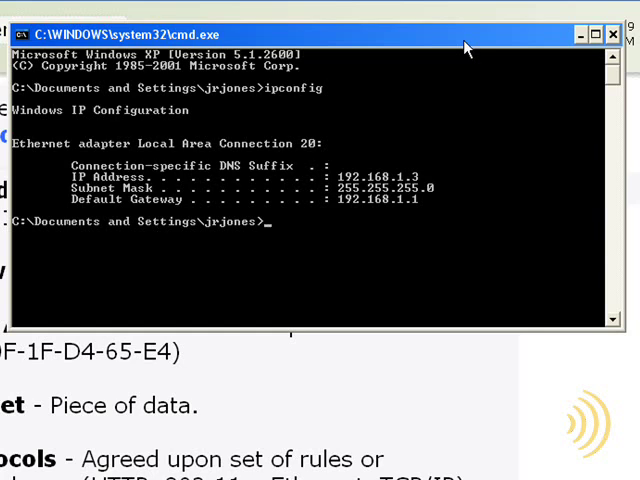
text(ipconfig)
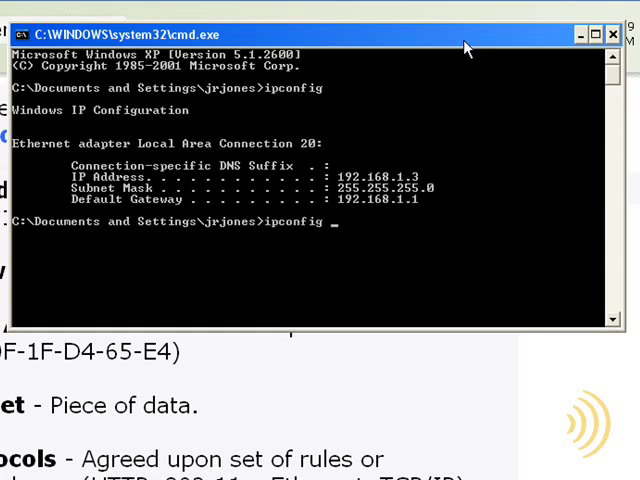
Run ipconfig /all to list the physical address, DHCP server and lease dates.
text(/)
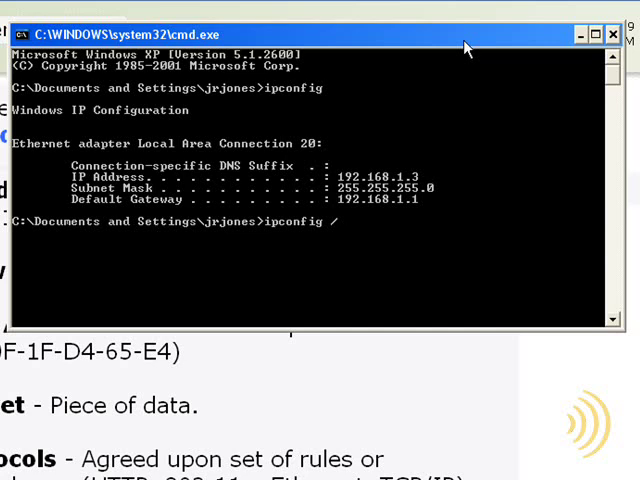
text(all)
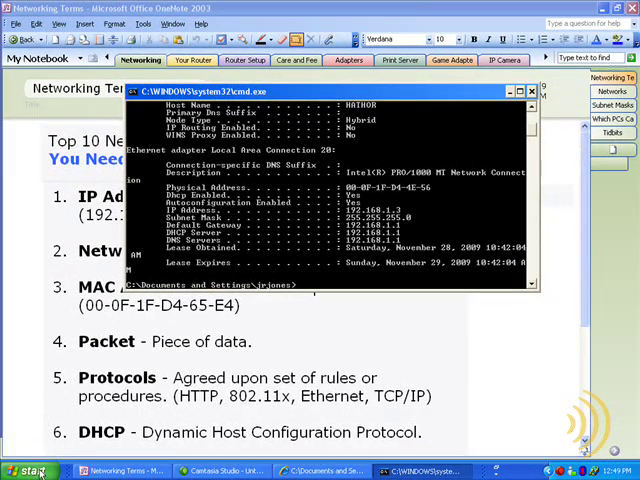
Reach the Network Connections folder through Control Panel from the Start menu.
click(24, 472)
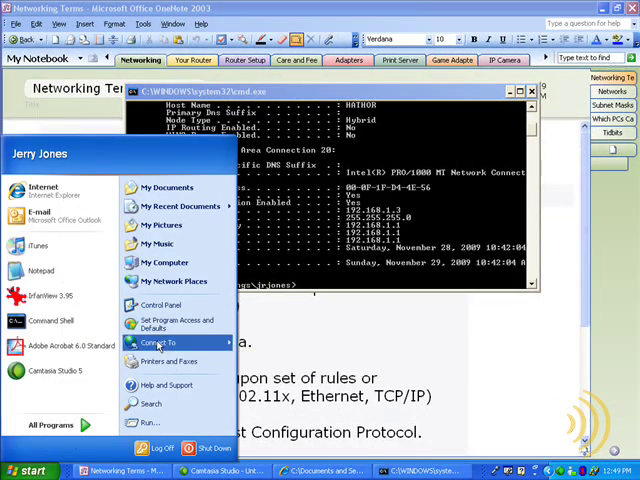
mouse_move(160, 304)
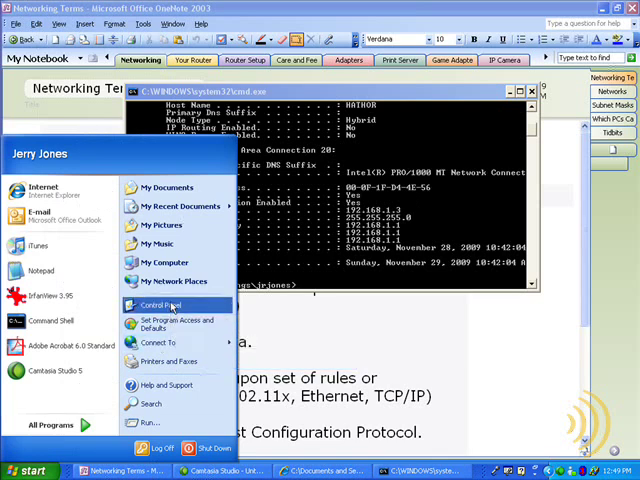
click(164, 304)
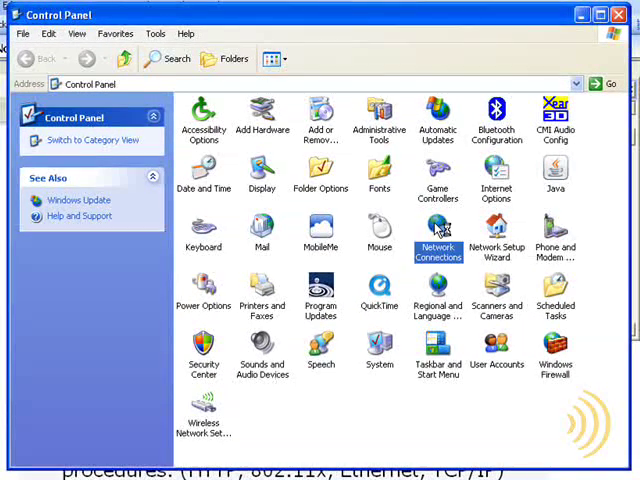
double_click(438, 234)
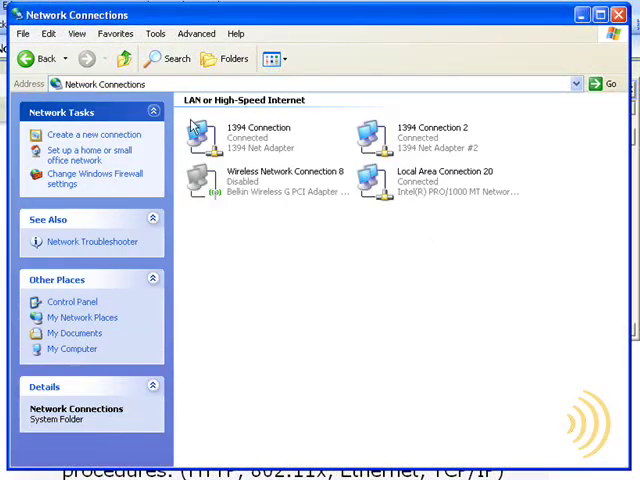
mouse_move(240, 188)
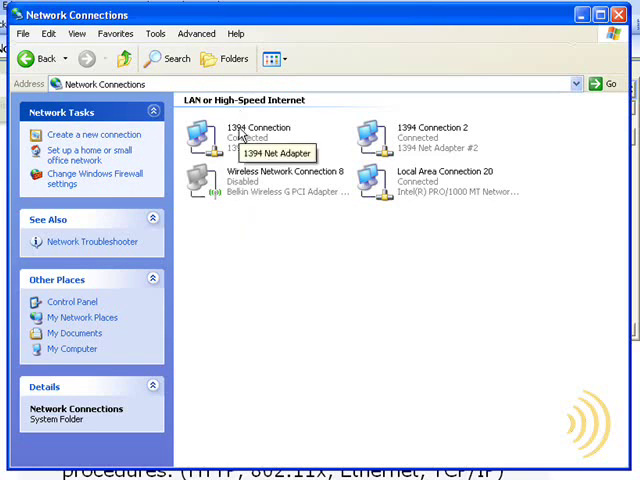
mouse_move(438, 138)
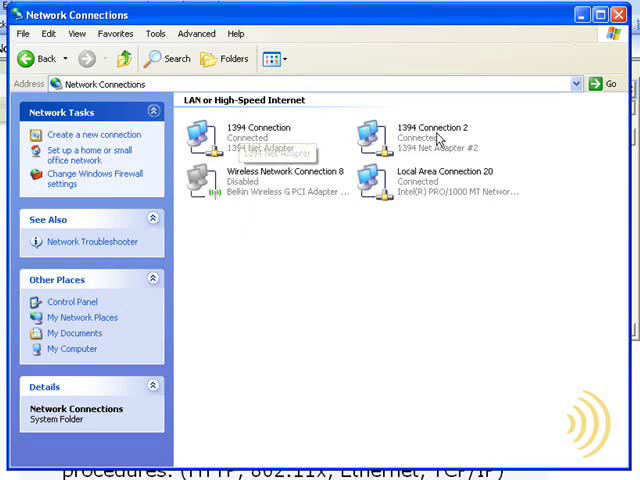
mouse_move(438, 140)
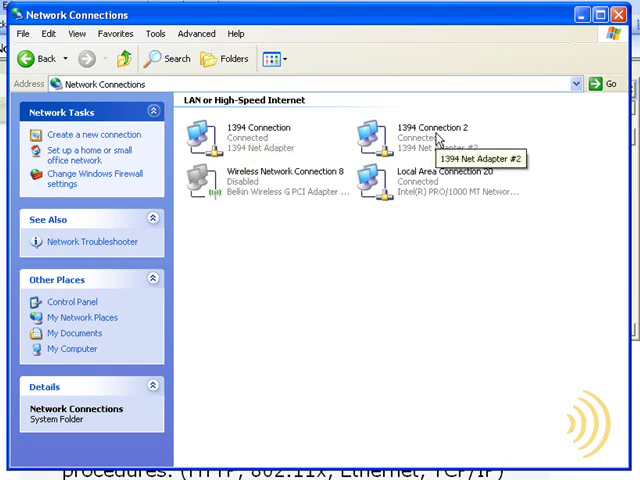
mouse_move(296, 184)
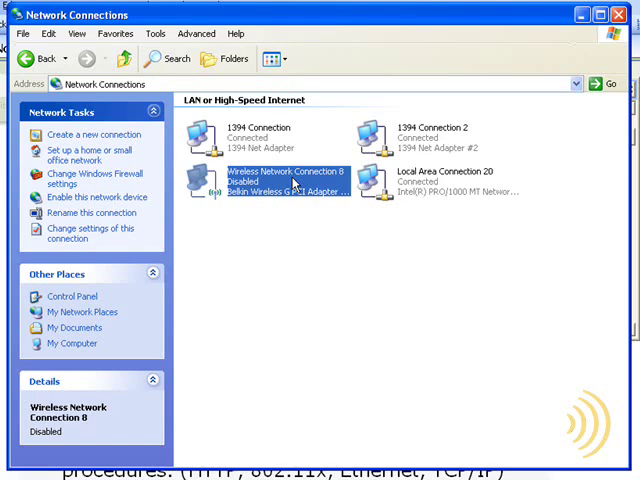
mouse_move(444, 178)
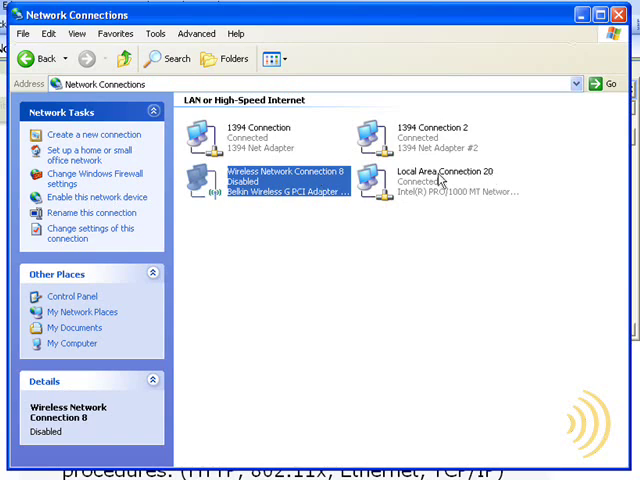
mouse_move(440, 180)
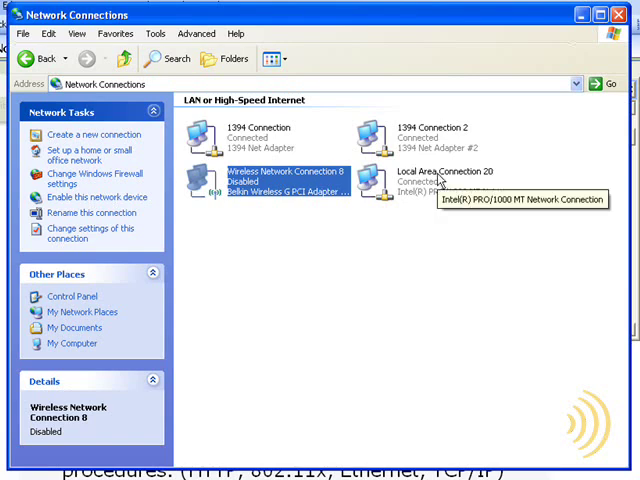
click(444, 184)
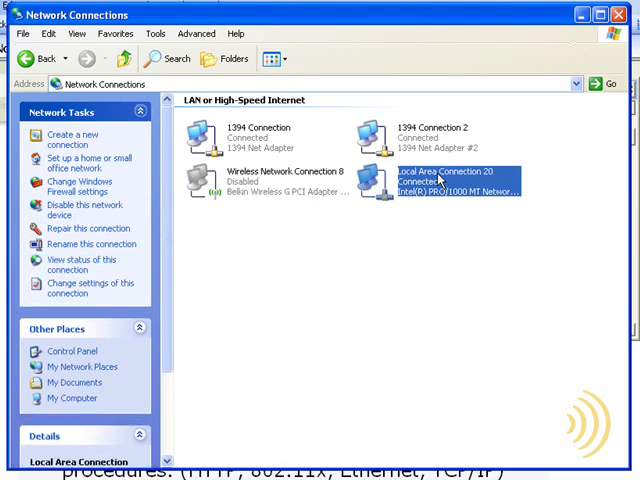
right_click(456, 184)
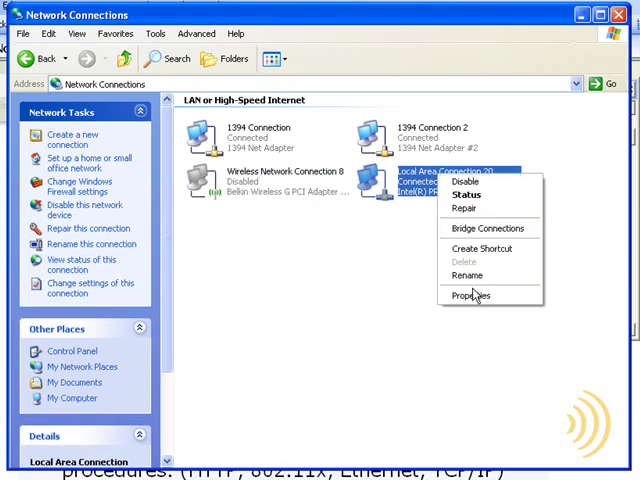
mouse_move(460, 192)
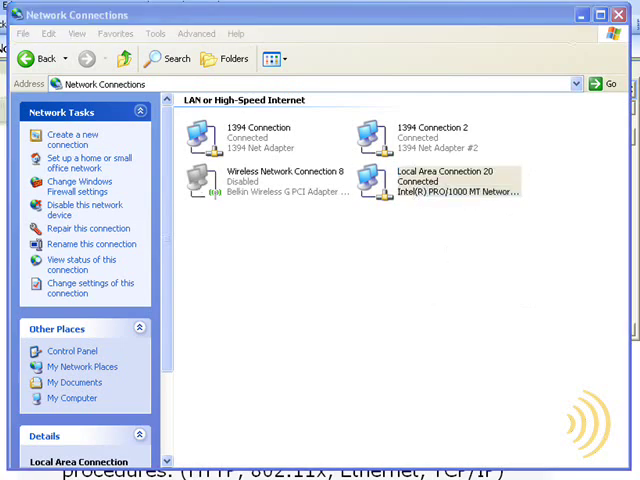
double_click(456, 184)
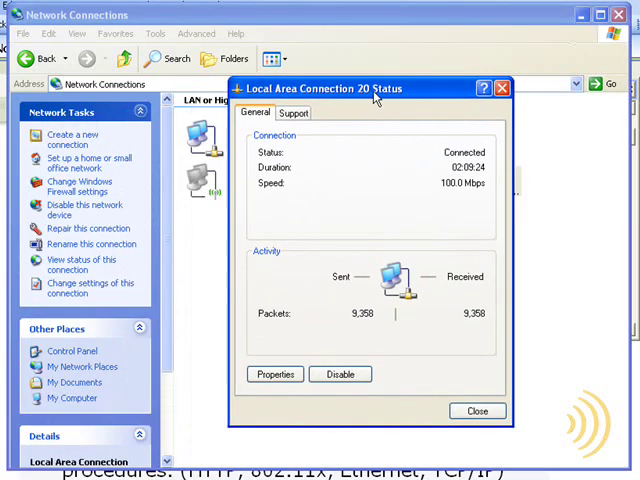
click(294, 112)
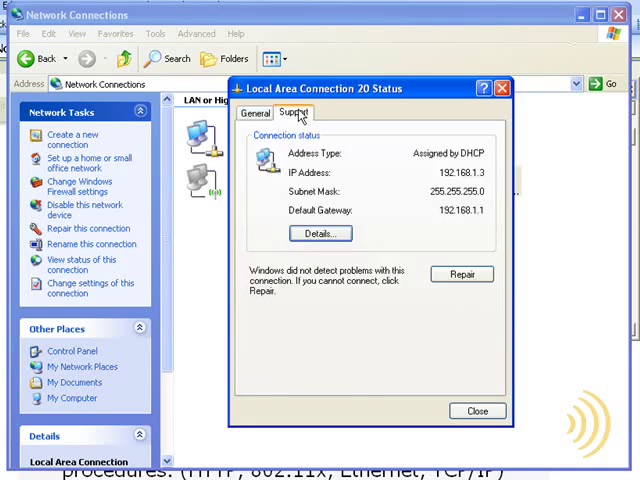
click(318, 232)
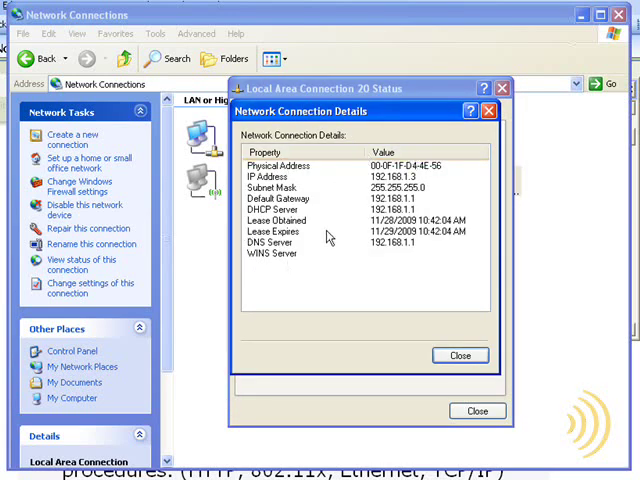
mouse_move(476, 288)
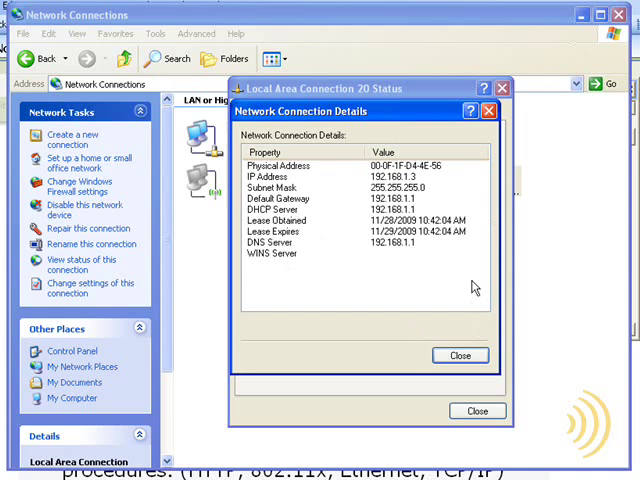
click(460, 356)
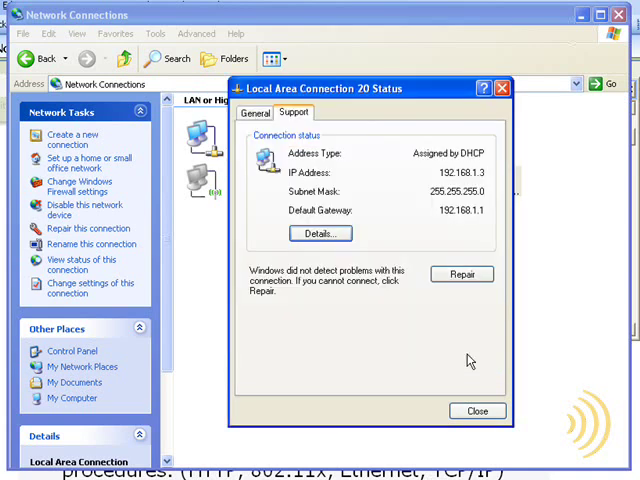
mouse_move(476, 412)
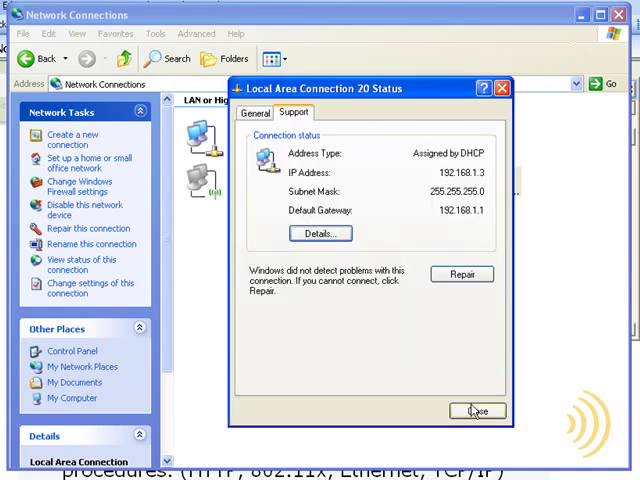
click(476, 412)
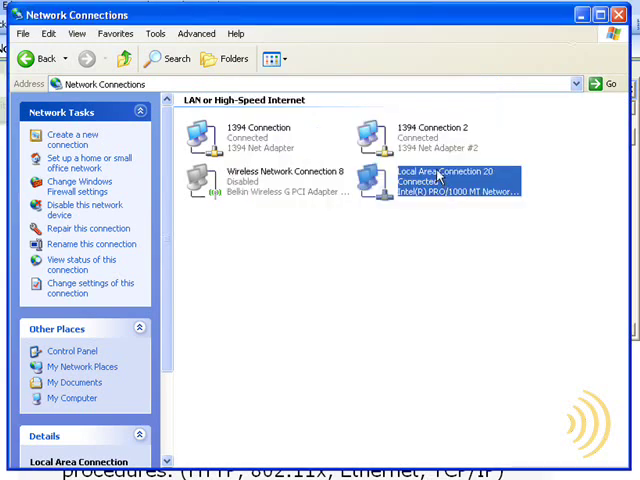
Bring up Local Area Connection 20 Properties and select the Internet Protocol (TCP/IP) item.
right_click(456, 184)
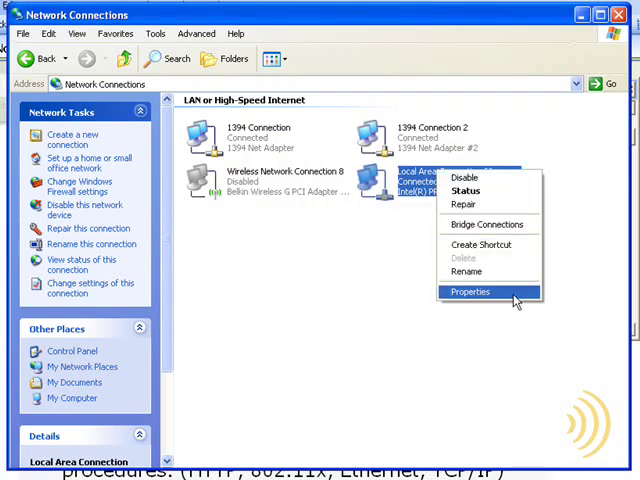
click(470, 292)
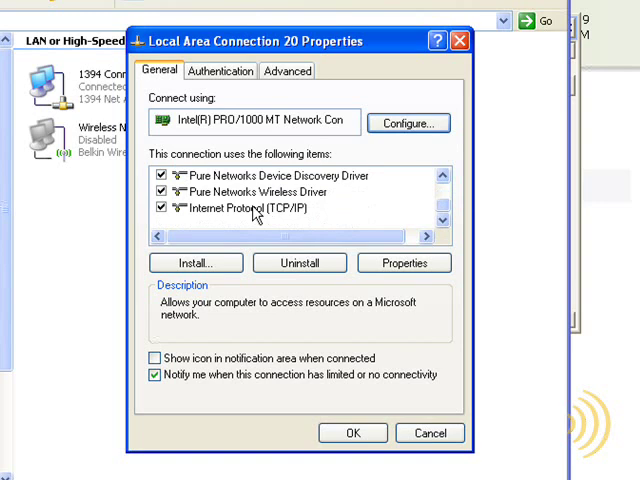
click(240, 208)
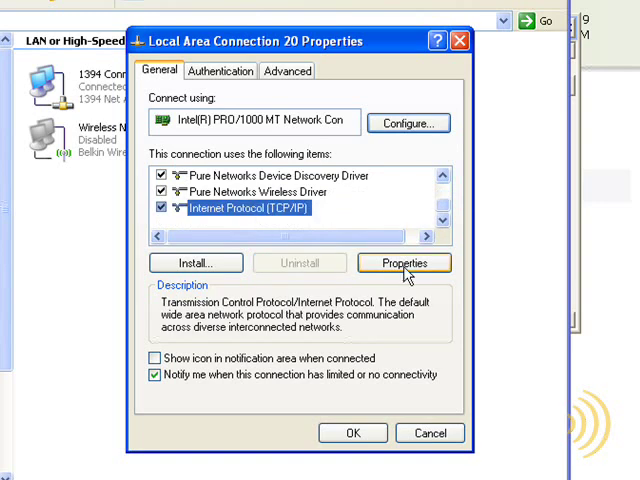
mouse_move(410, 272)
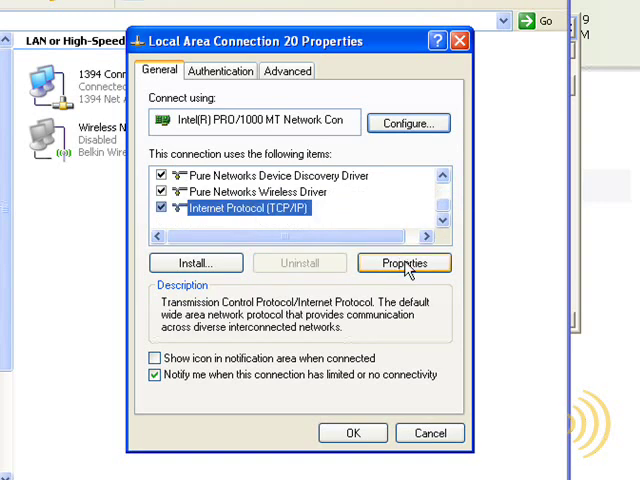
Show the TCP/IP Properties, currently obtaining IP and DNS addresses automatically.
click(404, 264)
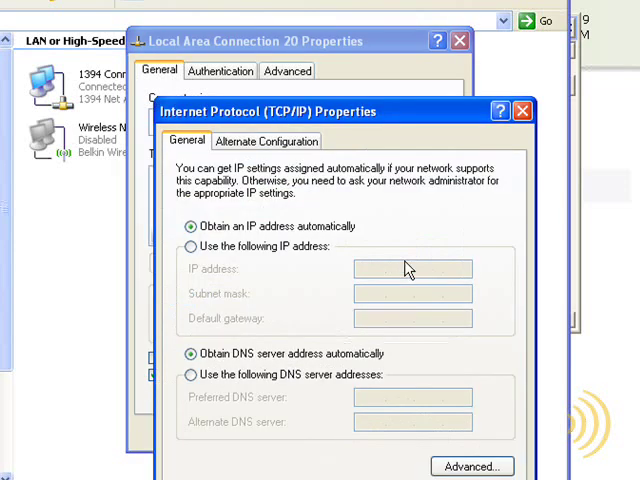
mouse_move(444, 180)
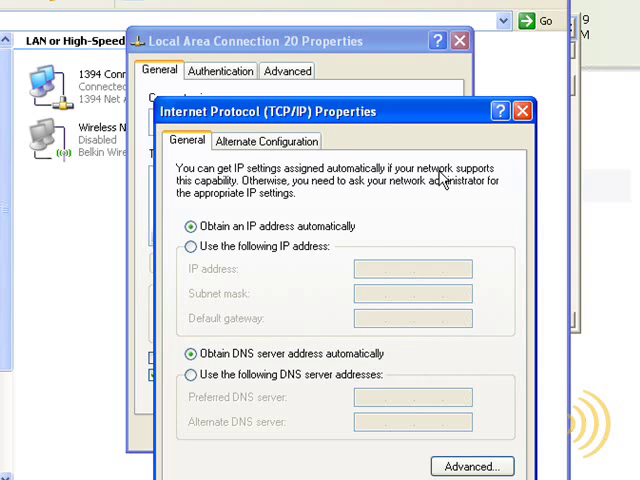
mouse_move(448, 132)
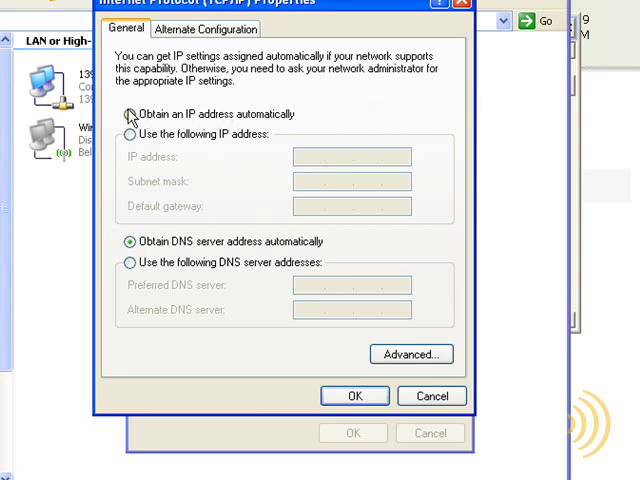
Switch to a fixed address and enter IP 192.168.1.22.
click(128, 136)
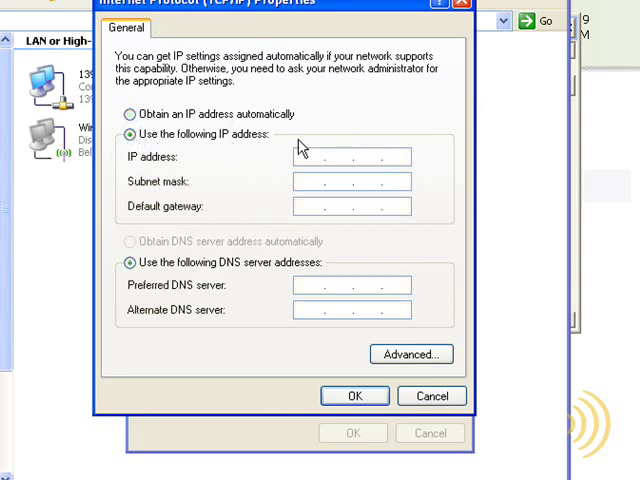
mouse_move(292, 148)
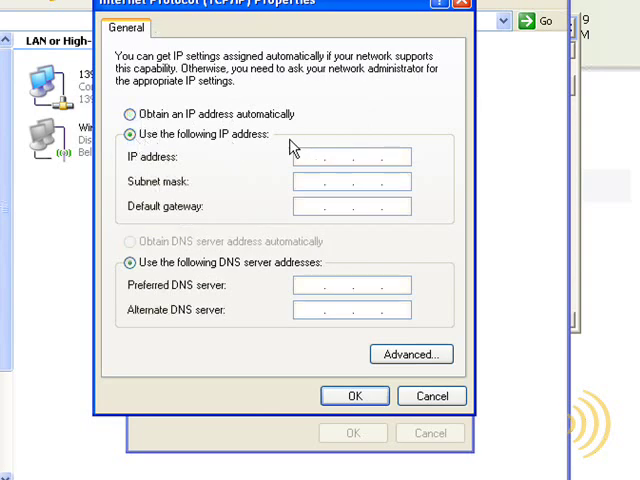
click(350, 156)
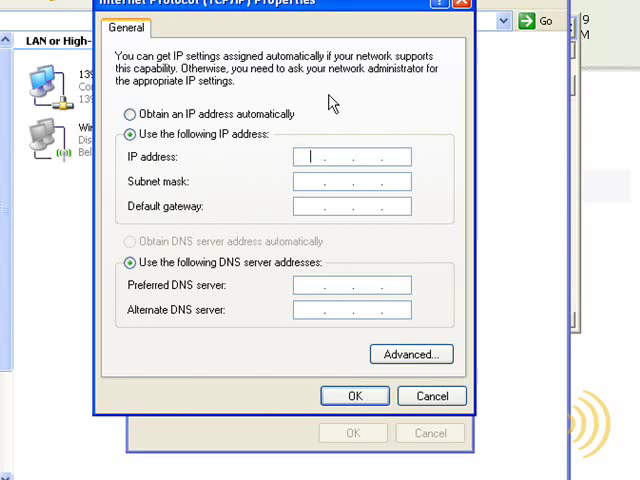
text(192)
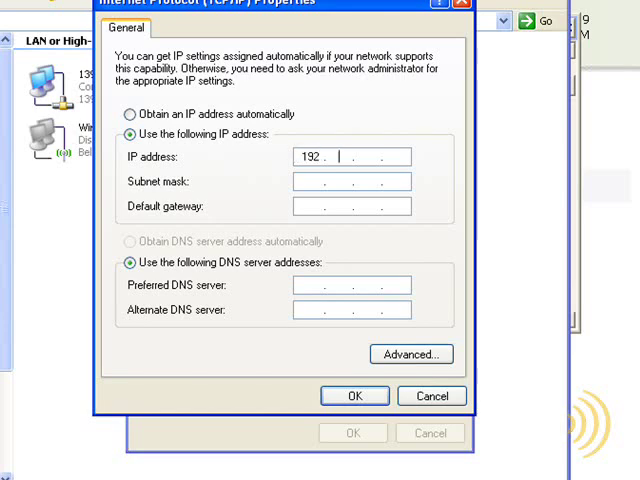
text(168)
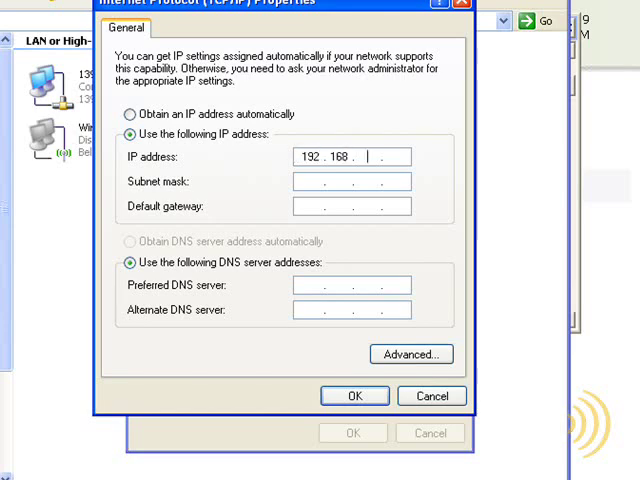
text(1)
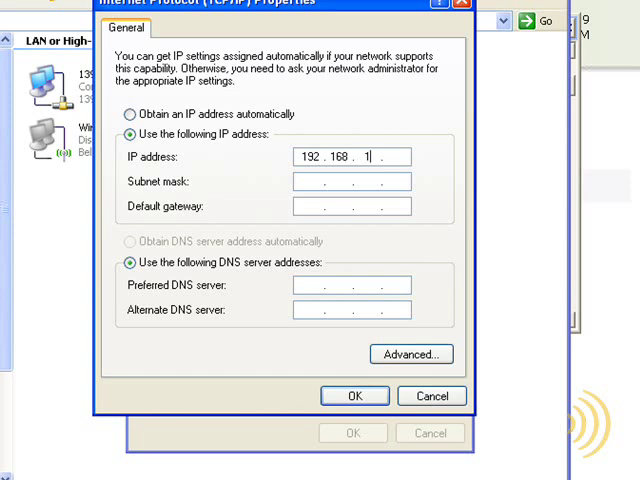
text(2)
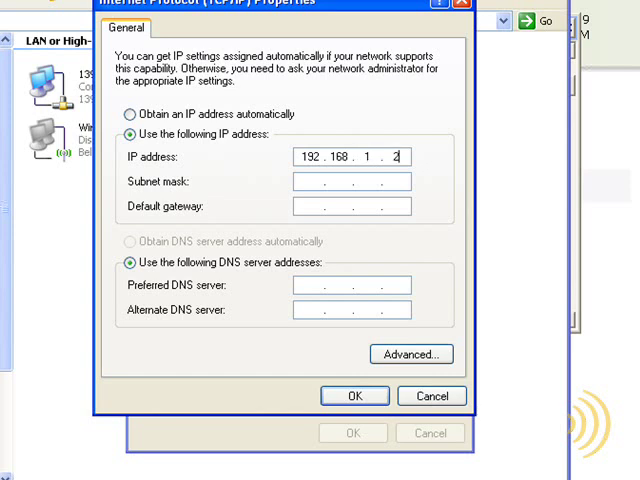
text(2)
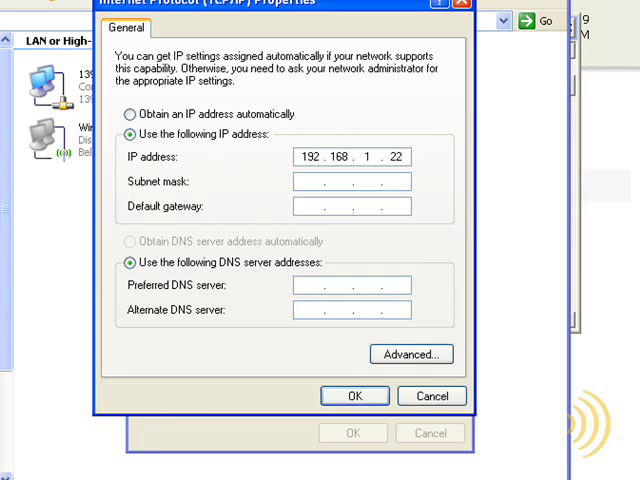
Auto-fill subnet mask 255.255.255.0 and enter default gateway 192.168.1.1.
click(352, 180)
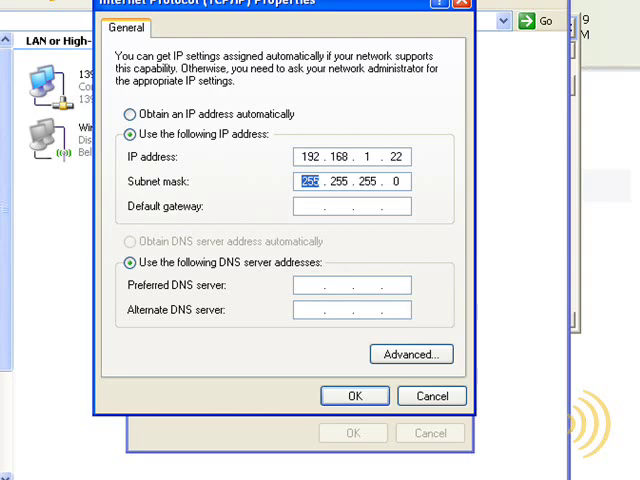
click(352, 206)
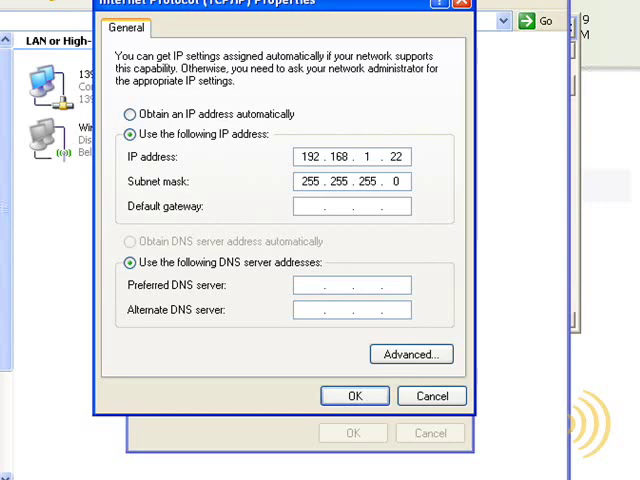
text(192)
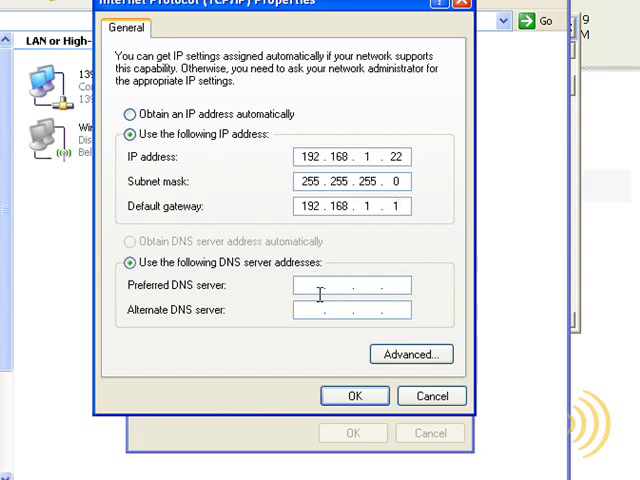
mouse_move(354, 396)
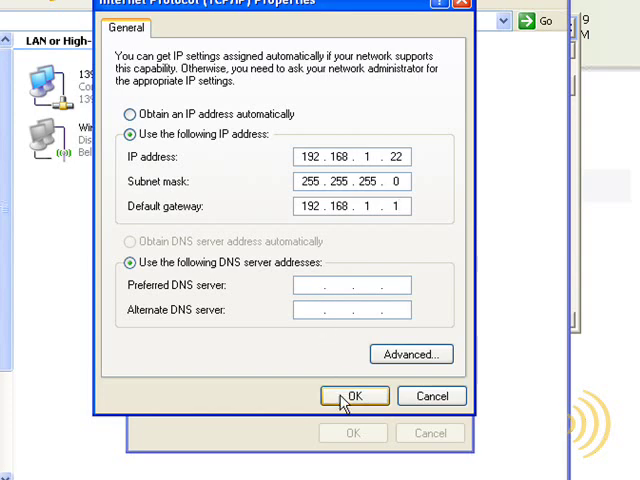
Apply the static settings, close the properties and check them with ipconfig /all.
click(354, 396)
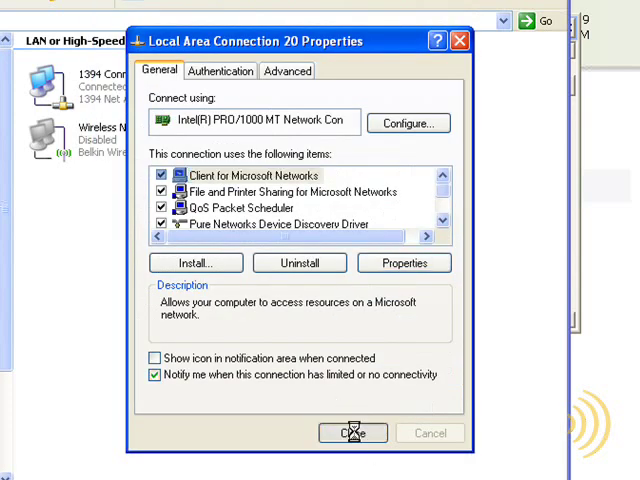
click(352, 432)
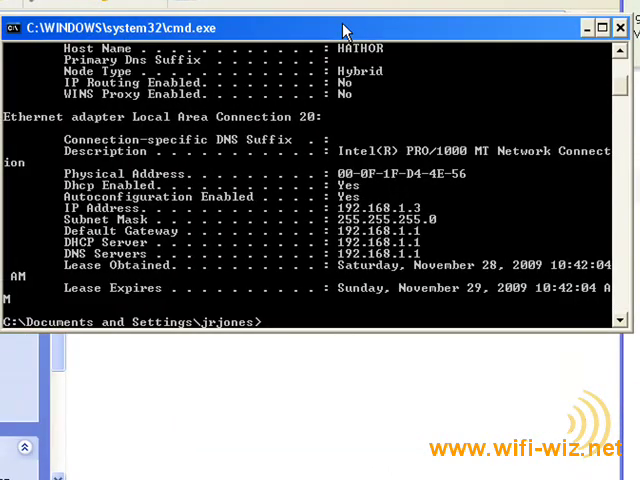
text(ipconfig /all)
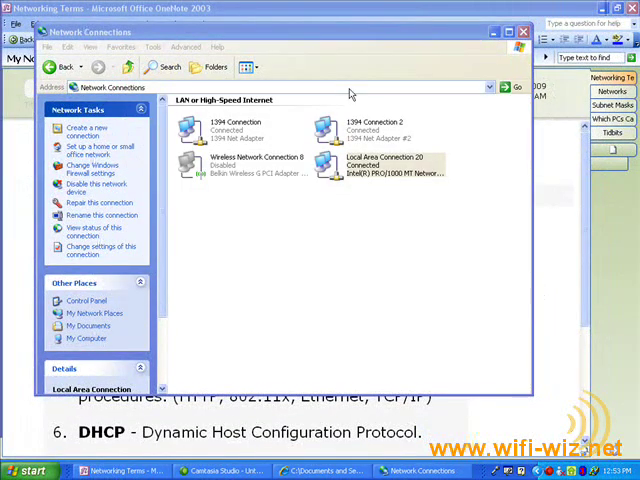
Set Local Area Connection 20's TCP/IP back to obtaining its address automatically and apply it.
right_click(384, 164)
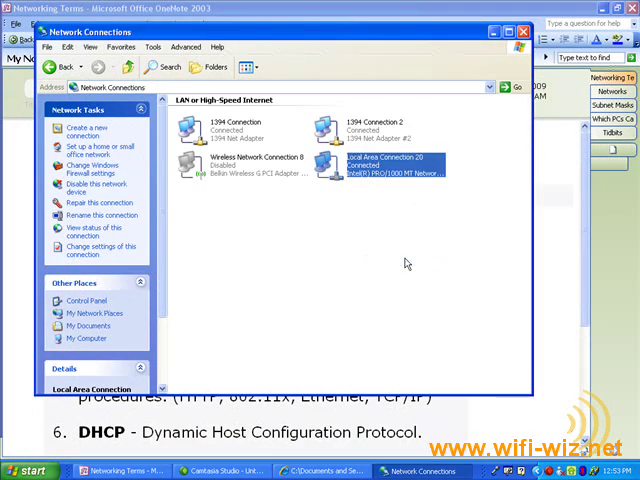
double_click(384, 164)
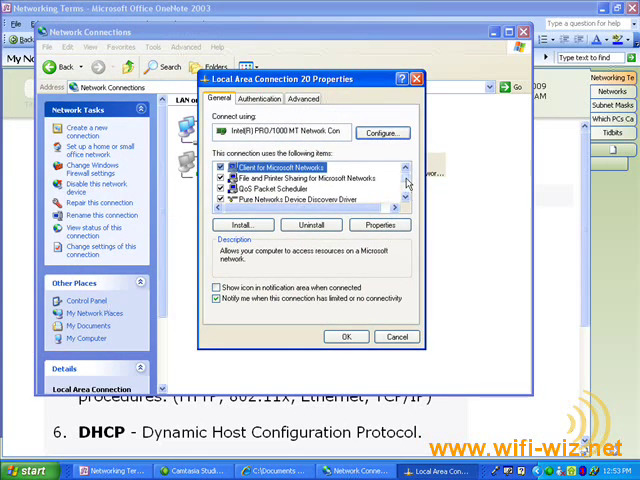
click(380, 224)
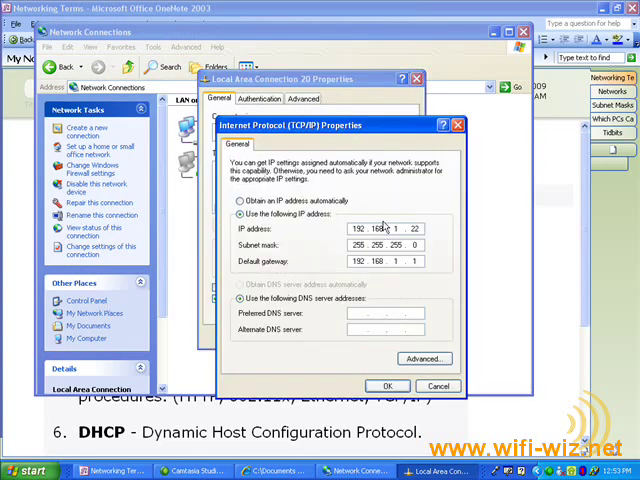
click(244, 200)
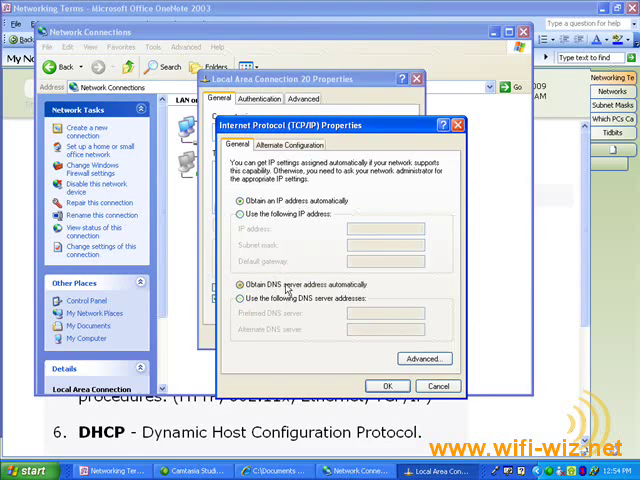
click(388, 386)
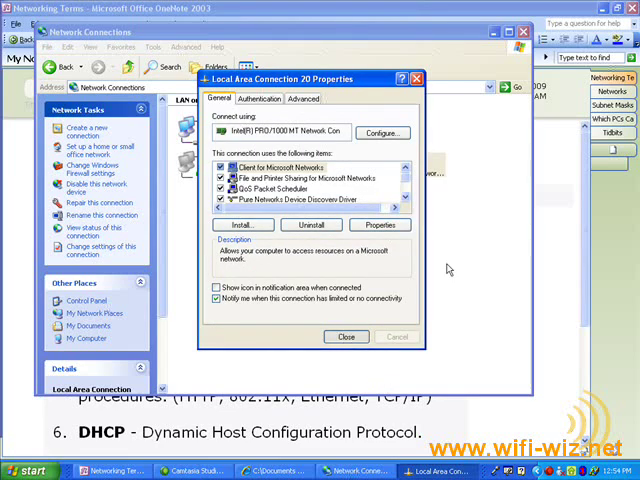
click(346, 336)
text(ipco)
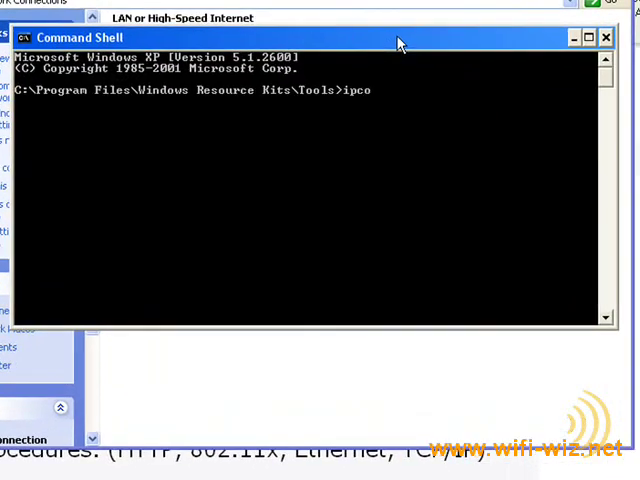
Run ipconfig /all confirming DHCP enabled with address 192.168.1.3.
text(nfig /all)
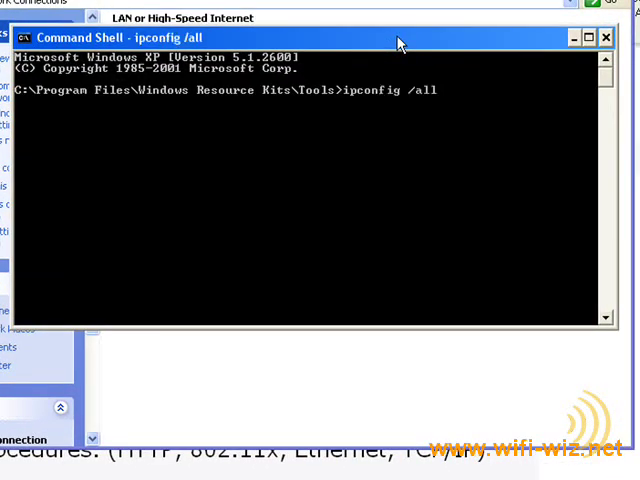
key(Return)
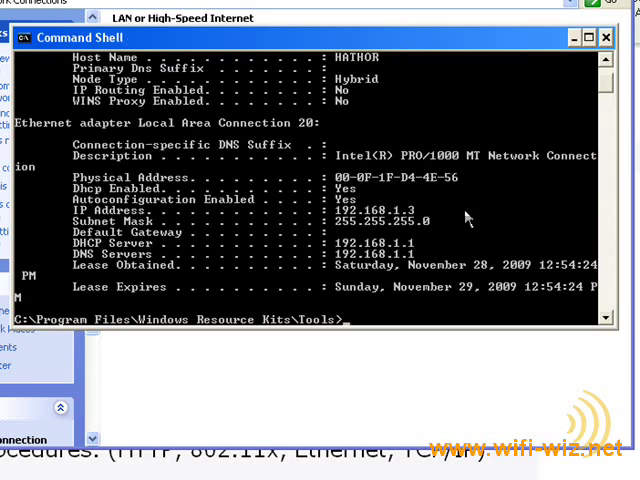
mouse_move(430, 218)
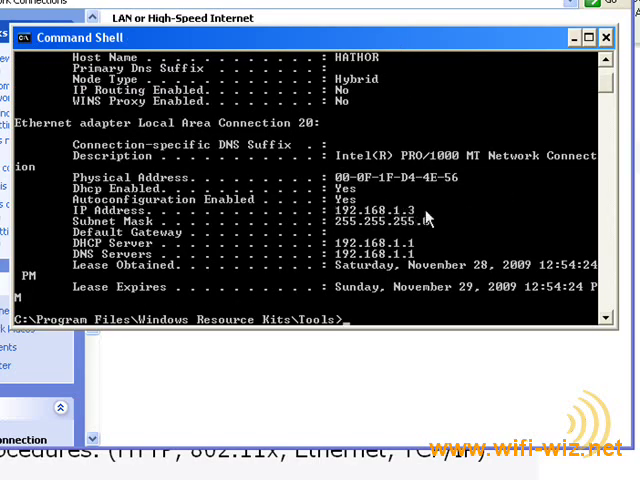
mouse_move(120, 188)
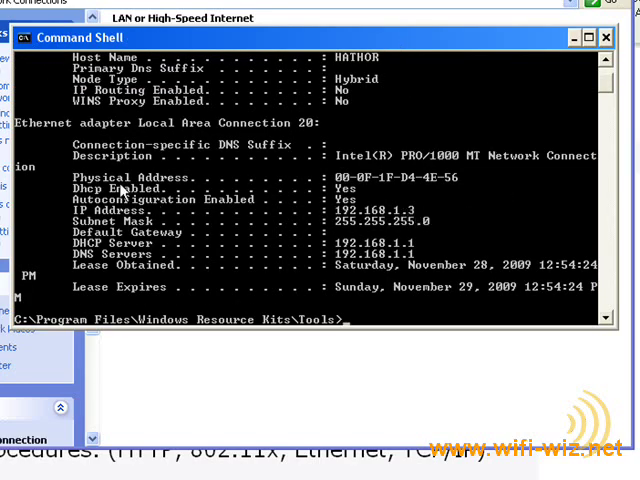